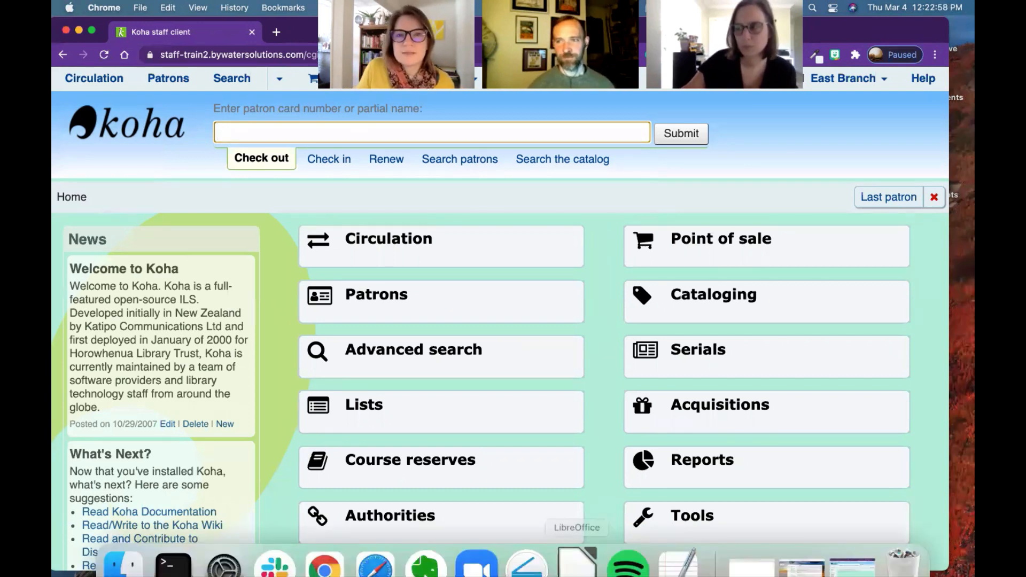
- Open Reports and search saved reports by keyword, correcting 'delted' to 'deleted'
left_click(702, 459)
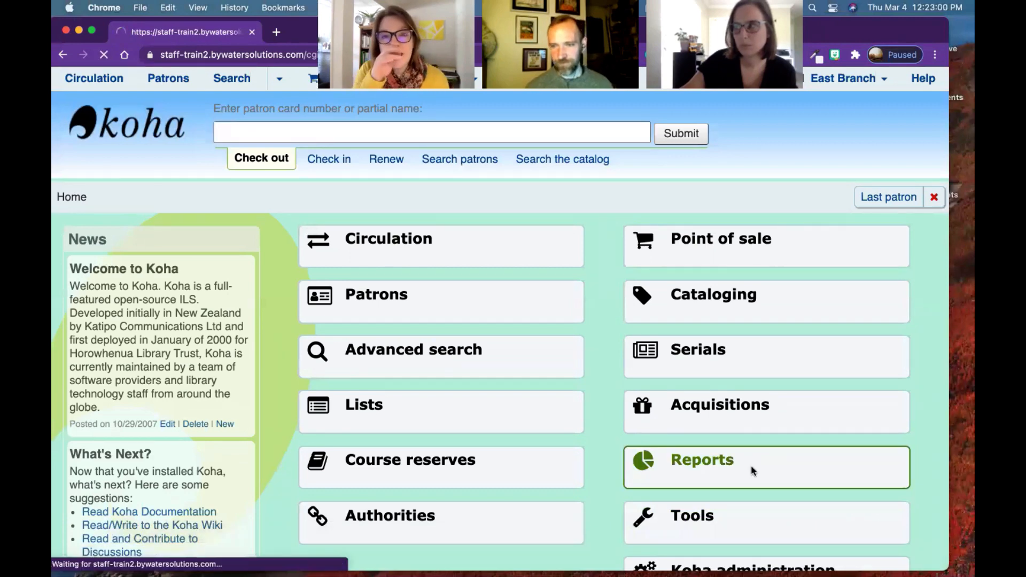
left_click(702, 460)
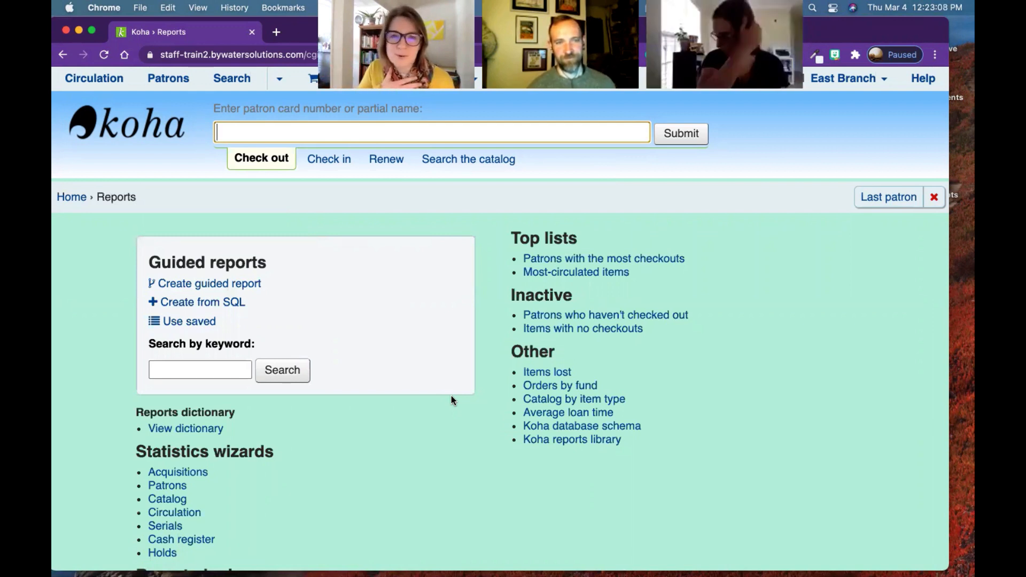
left_click(200, 370)
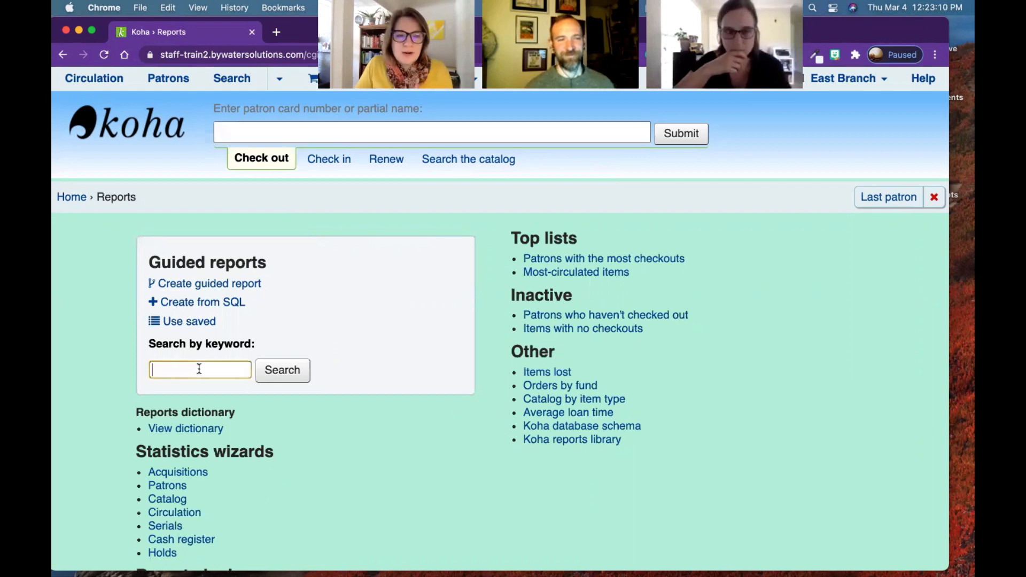
type("delted")
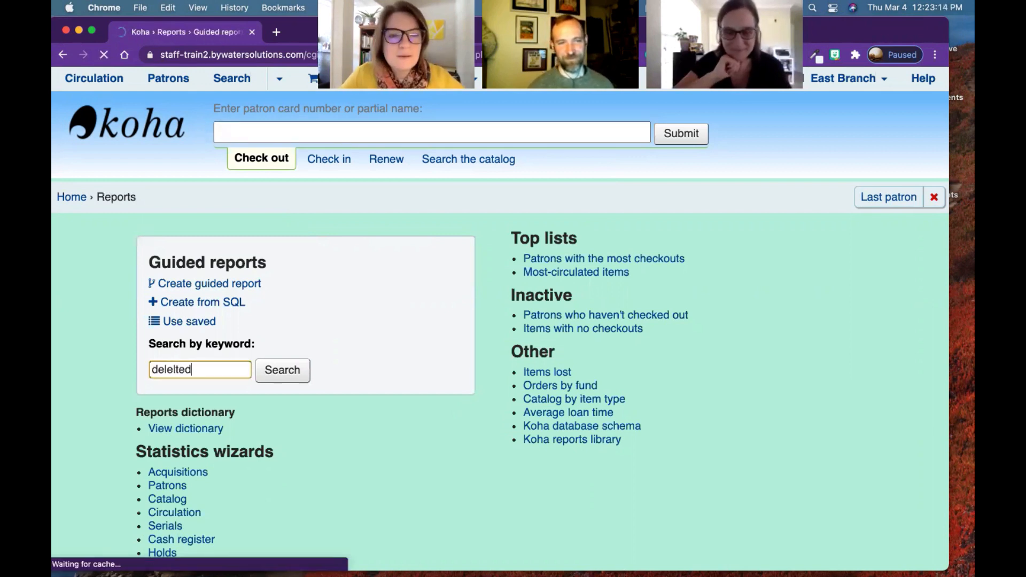
left_click(282, 370)
type("deleted")
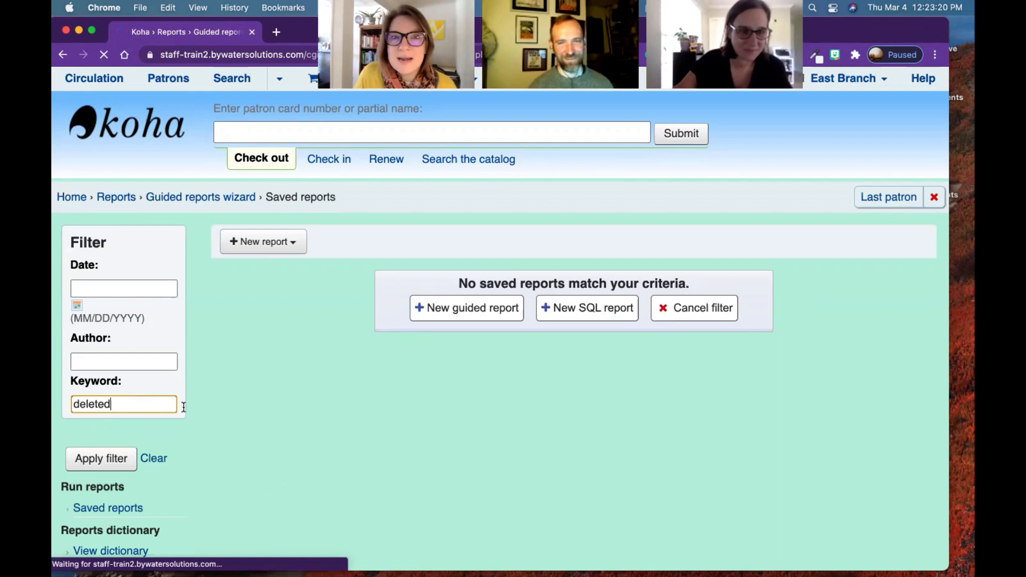
- Apply the 'deleted' filter and open report 334 Deleted Items to view its SQL
left_click(101, 459)
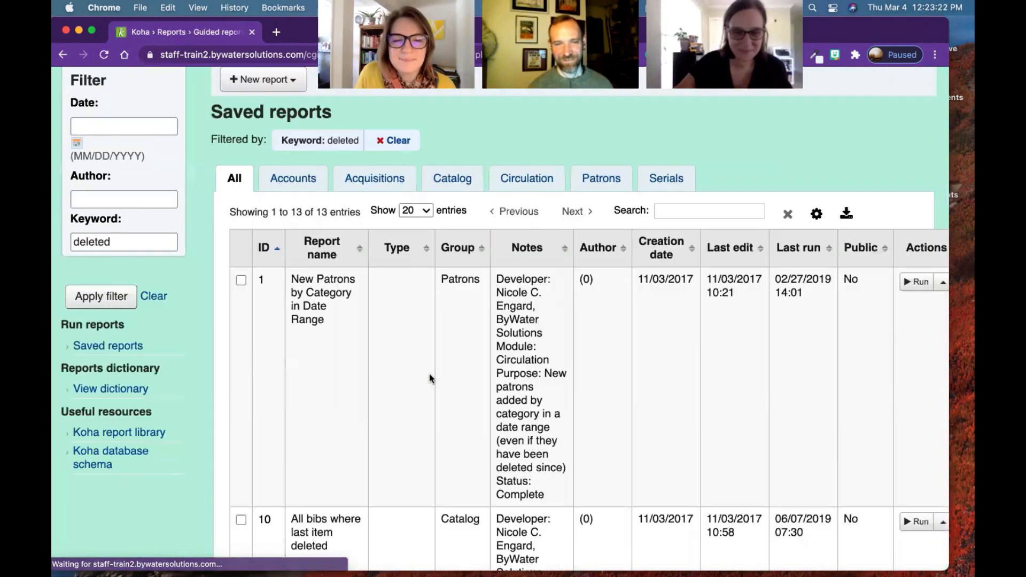
scroll("down", 3)
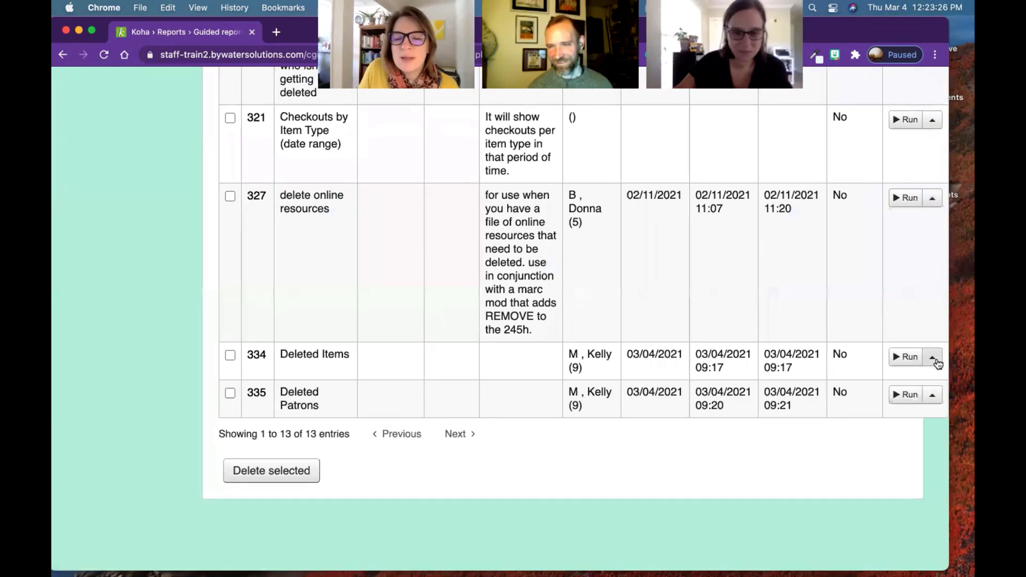
left_click(932, 357)
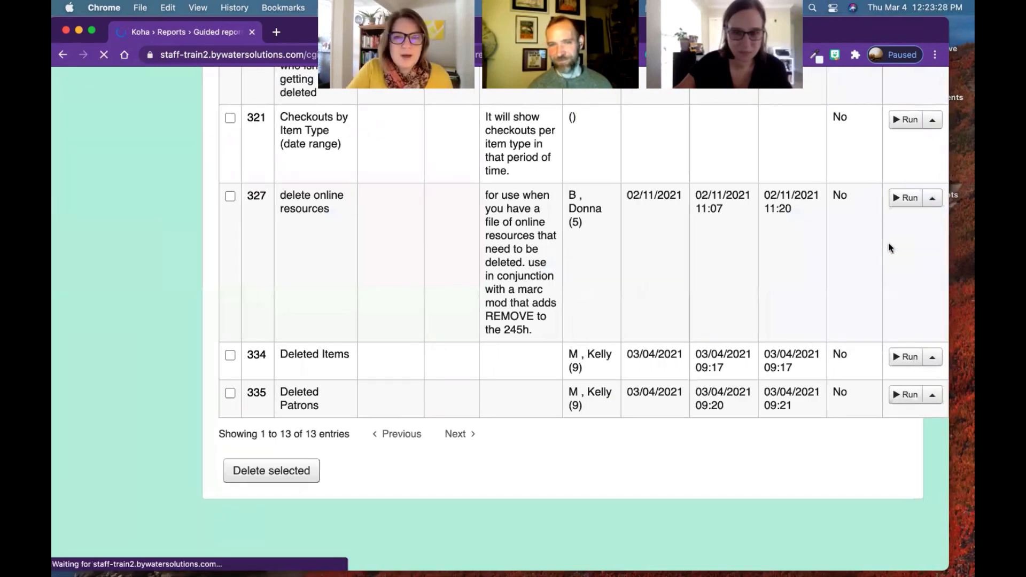
left_click(314, 354)
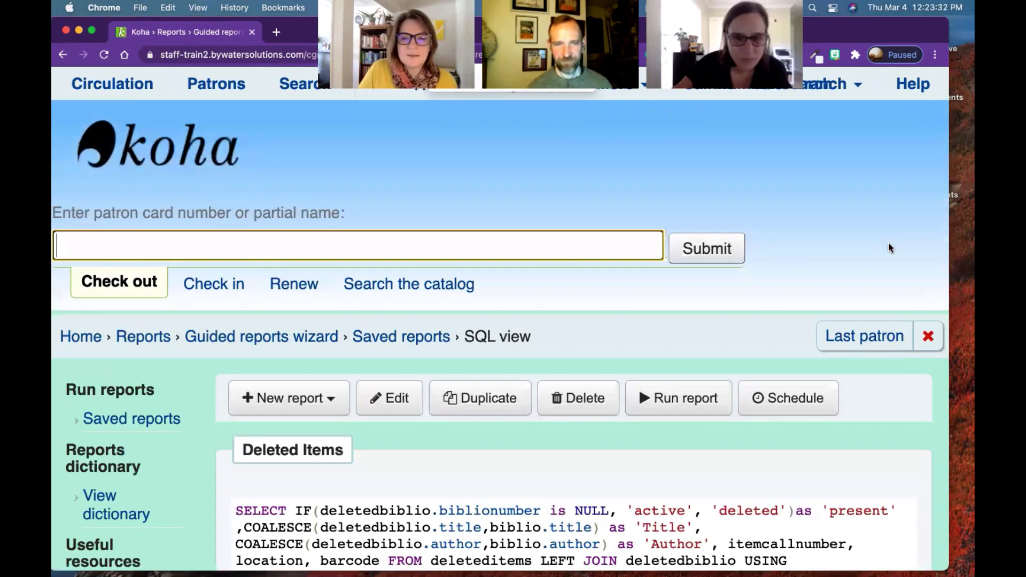
scroll("down", 3)
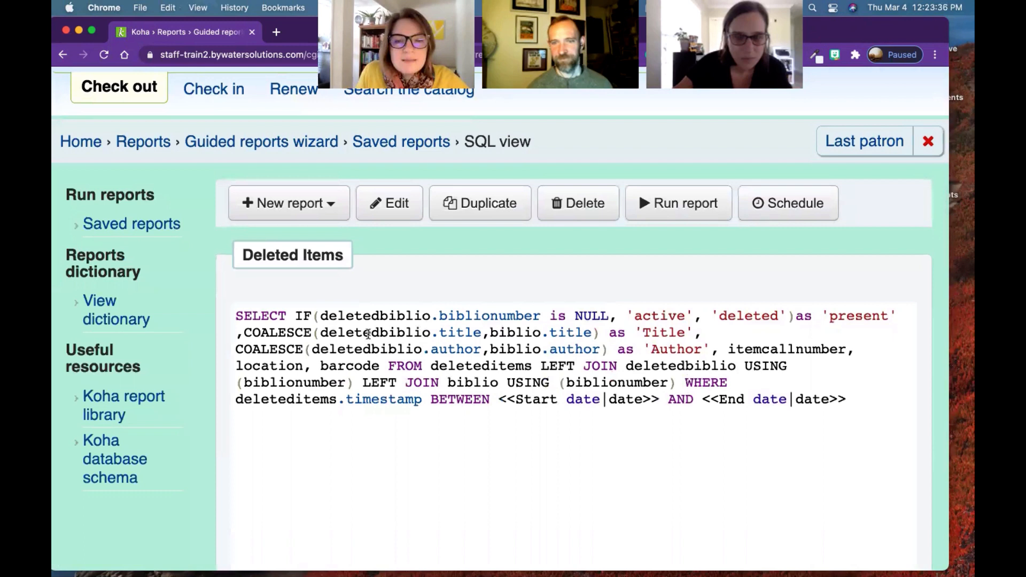
double_click(481, 366)
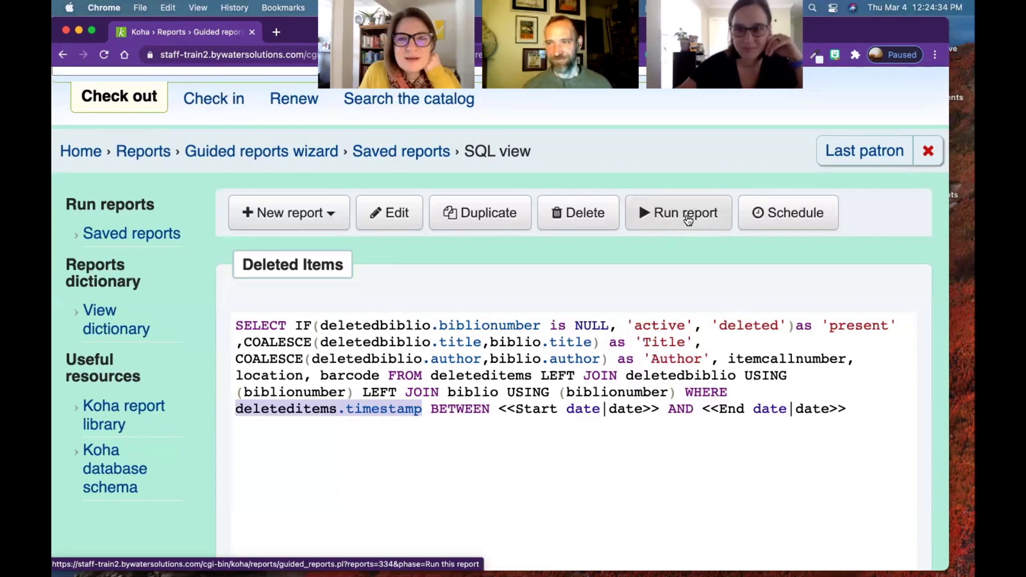
- Run the Deleted Items report from 01/01/2021 to 03/04/2021, returning 9 results
left_click(678, 212)
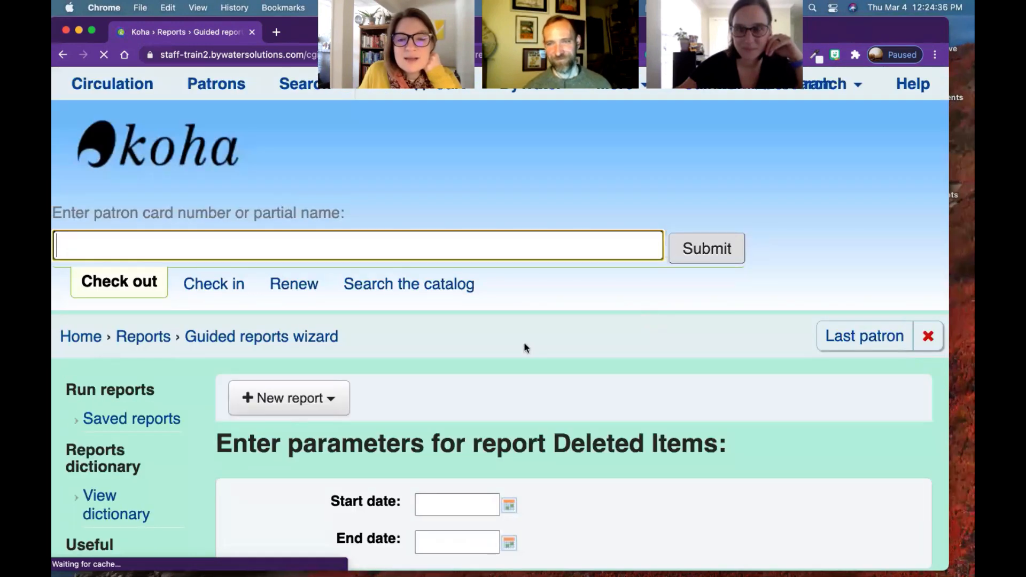
left_click(456, 503)
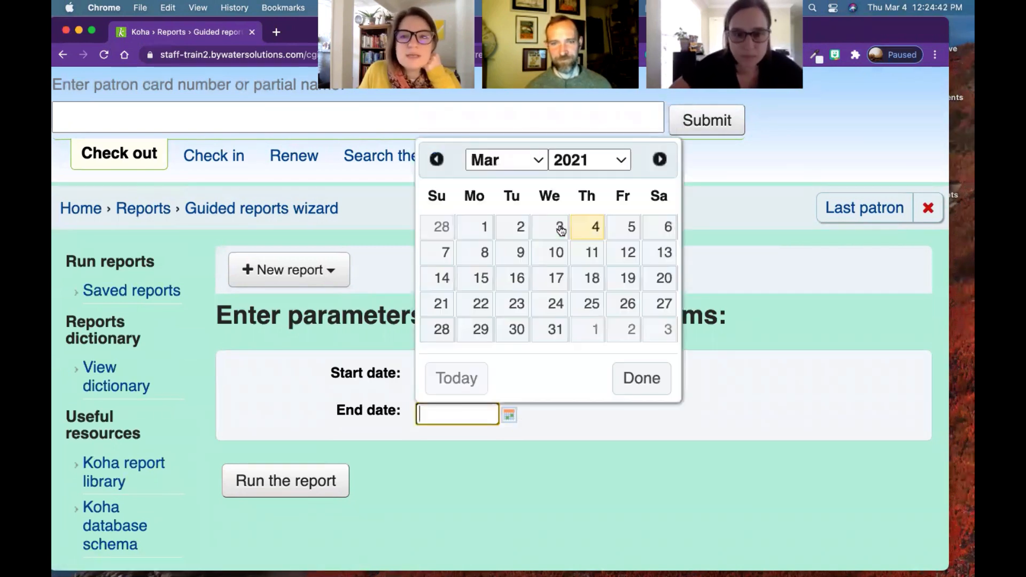
left_click(594, 227)
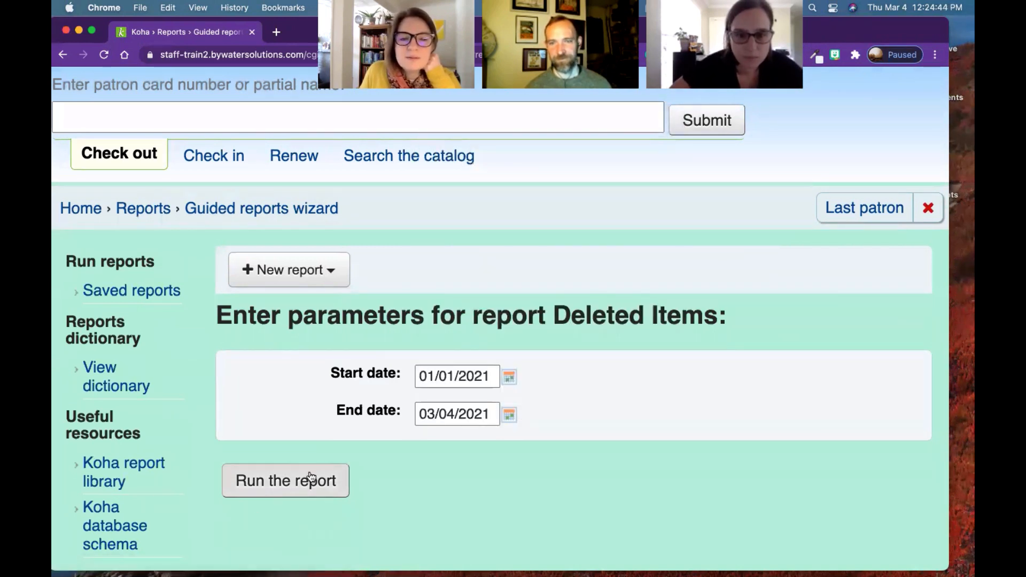
left_click(286, 481)
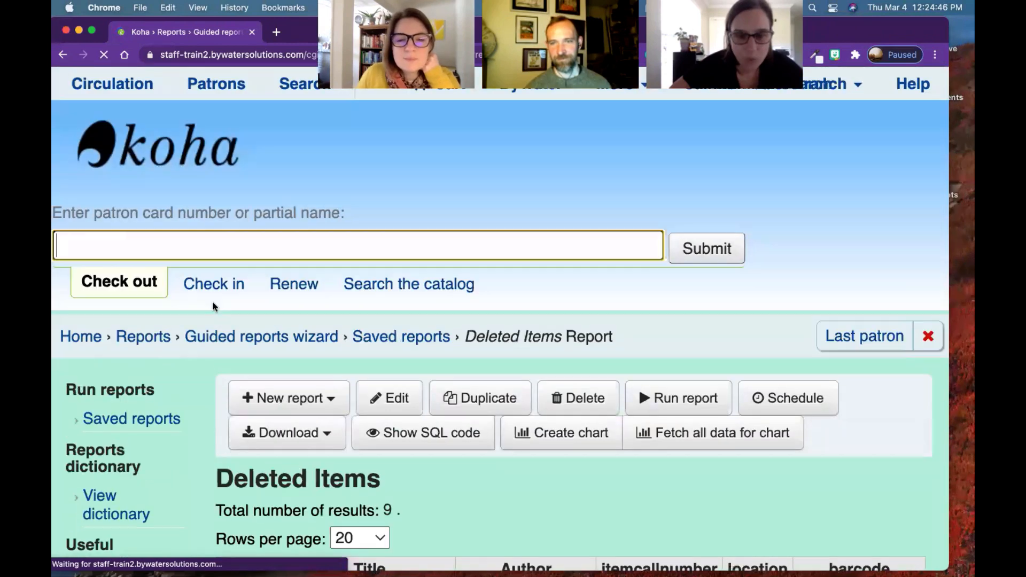
scroll("down", 3)
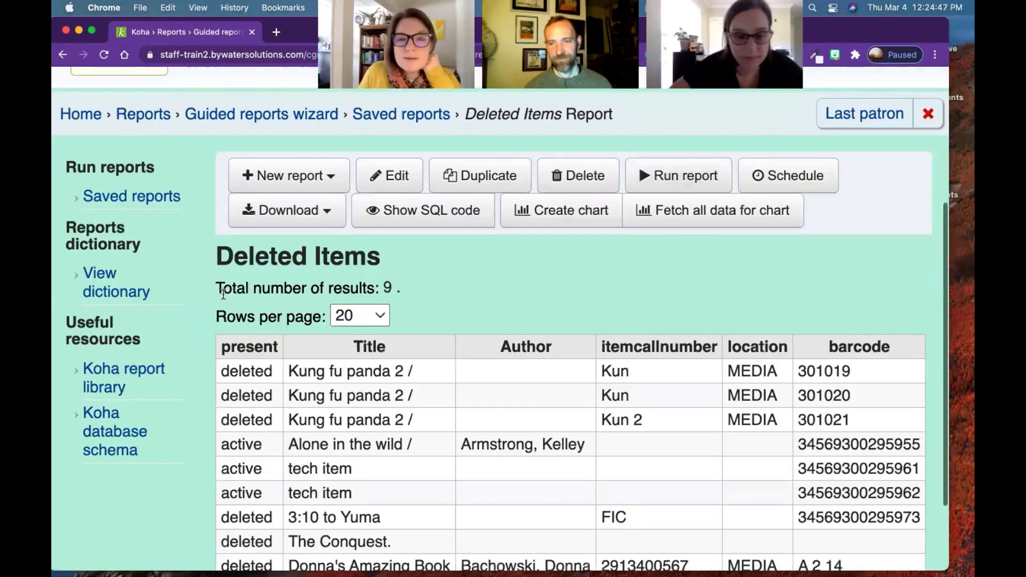
scroll("down", 3)
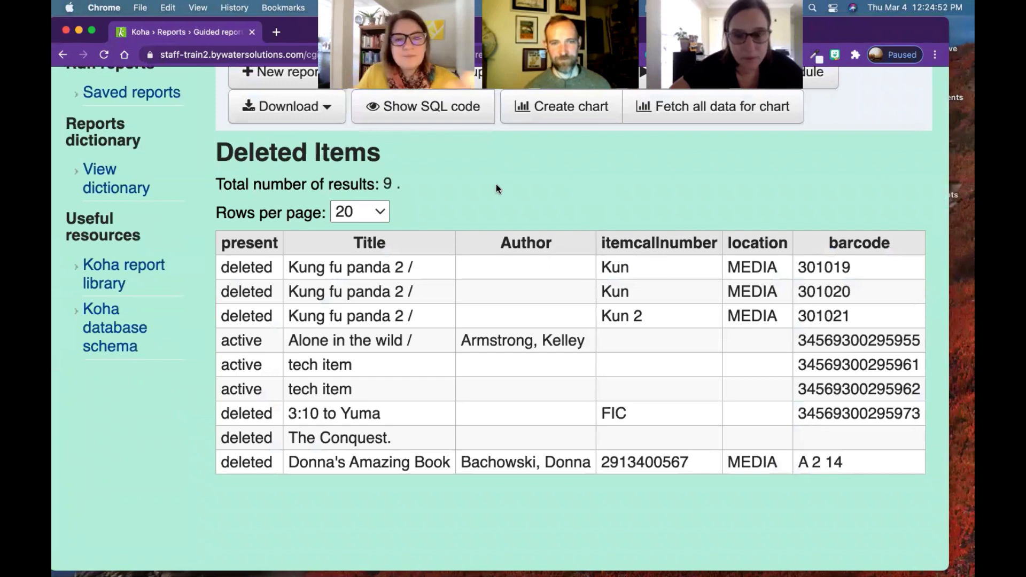
double_click(248, 243)
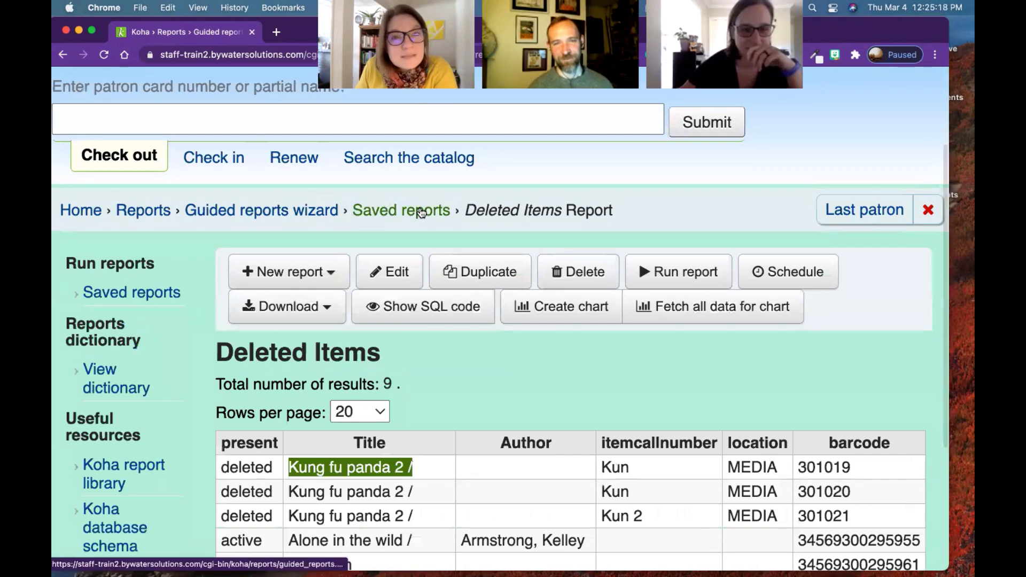
- Return to the filtered saved reports list and scroll to report 335 Deleted Patrons
left_click(400, 210)
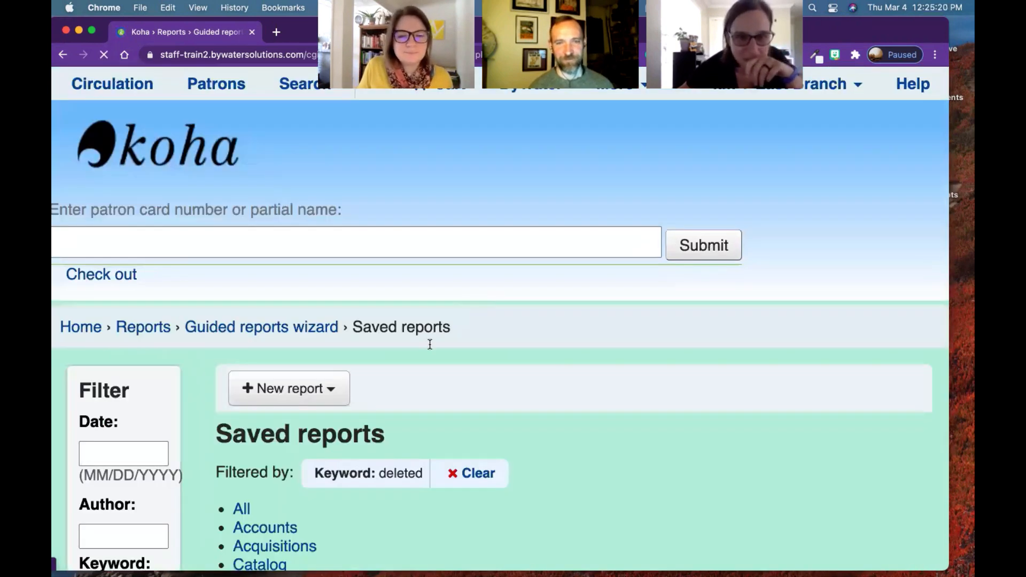
scroll("down", 3)
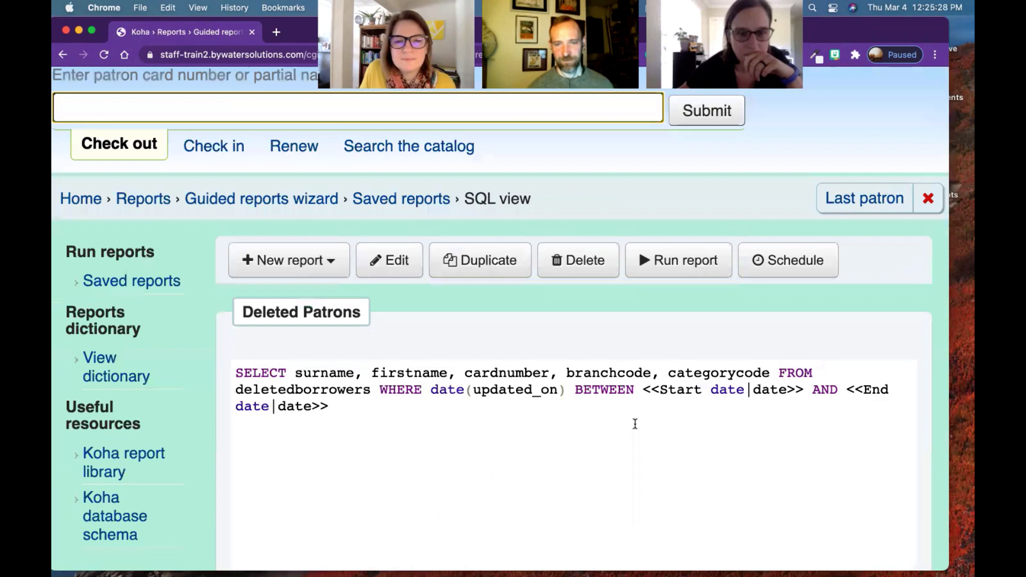
scroll("down", 3)
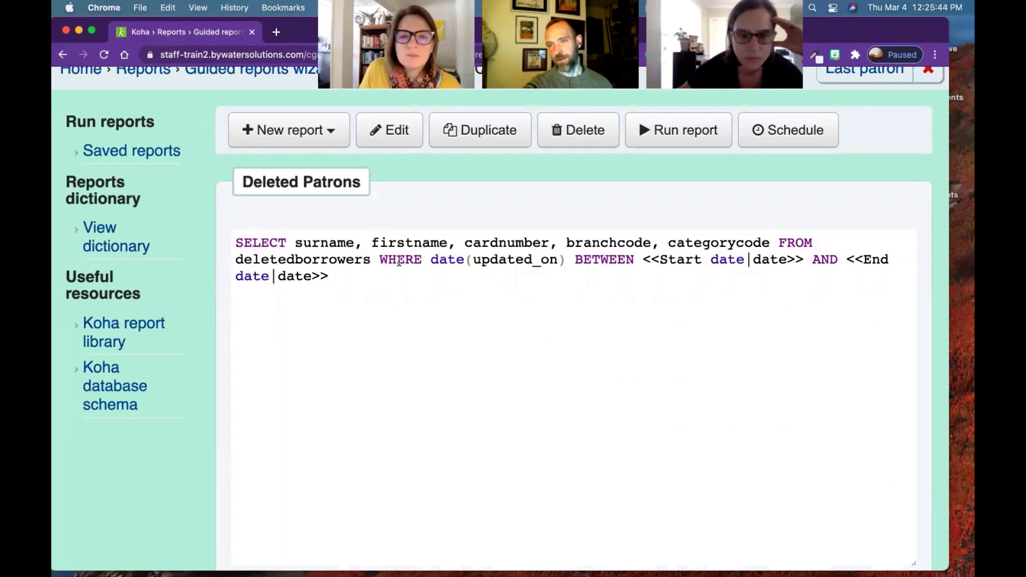
left_click_drag(379, 260, 568, 259)
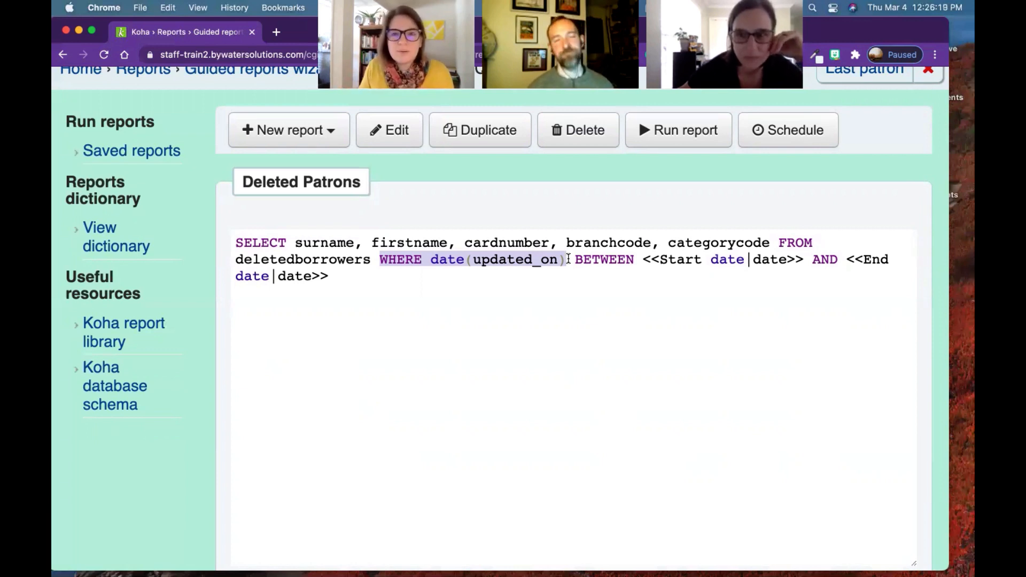
- Run the Deleted Patrons report and open the Start date calendar picker
left_click(679, 129)
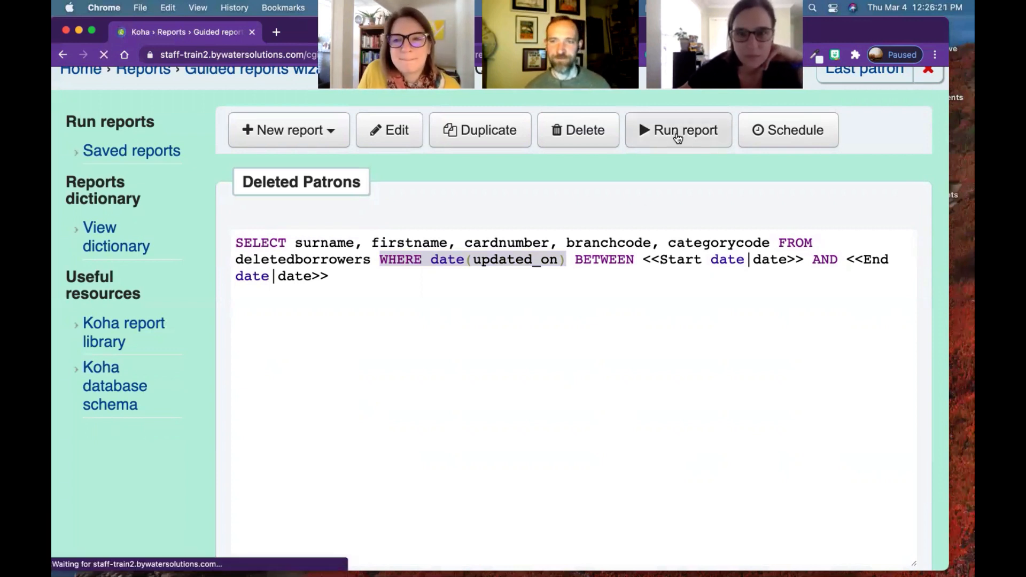
left_click(678, 130)
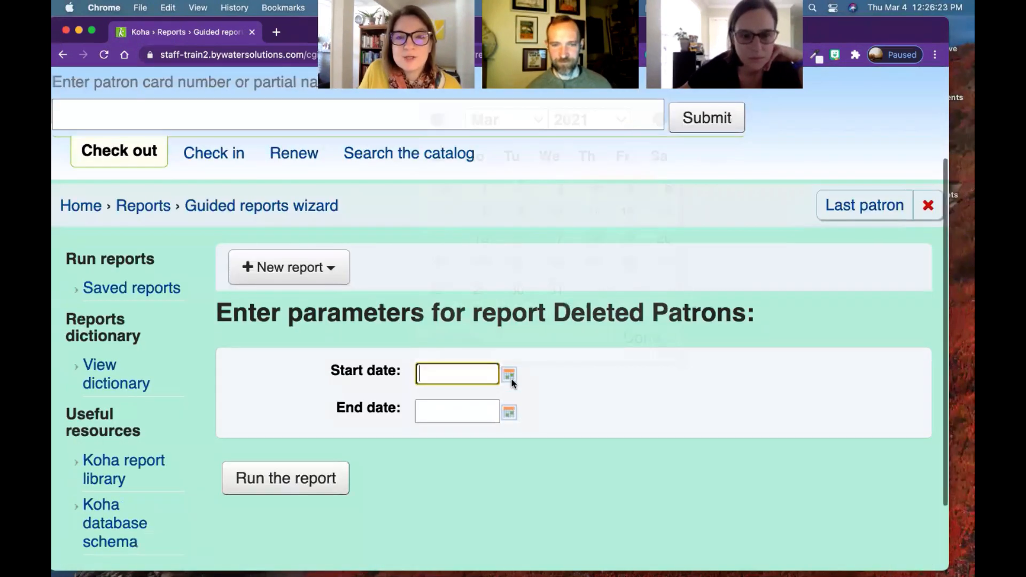
left_click(510, 373)
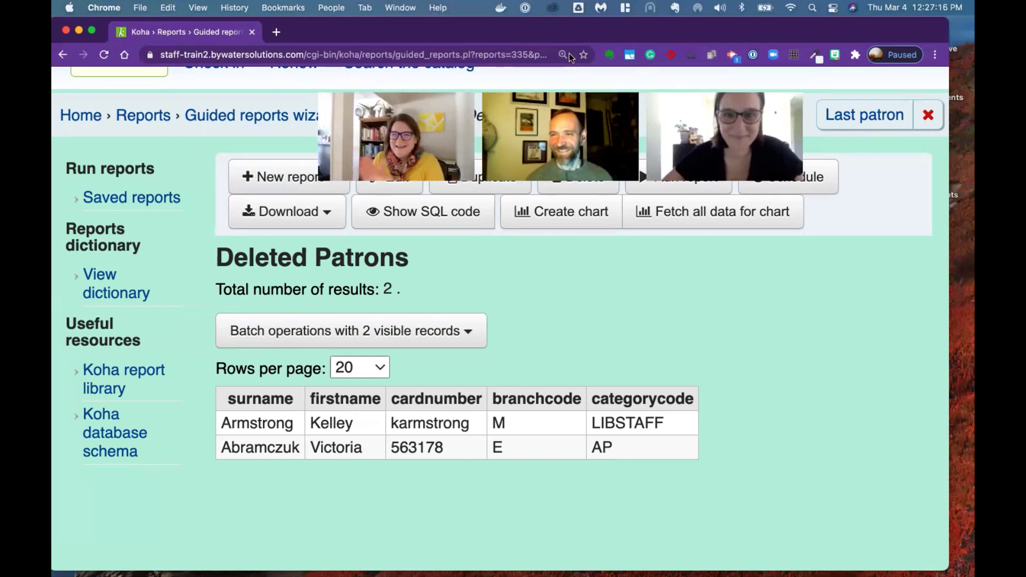
mouse_move(667, 47)
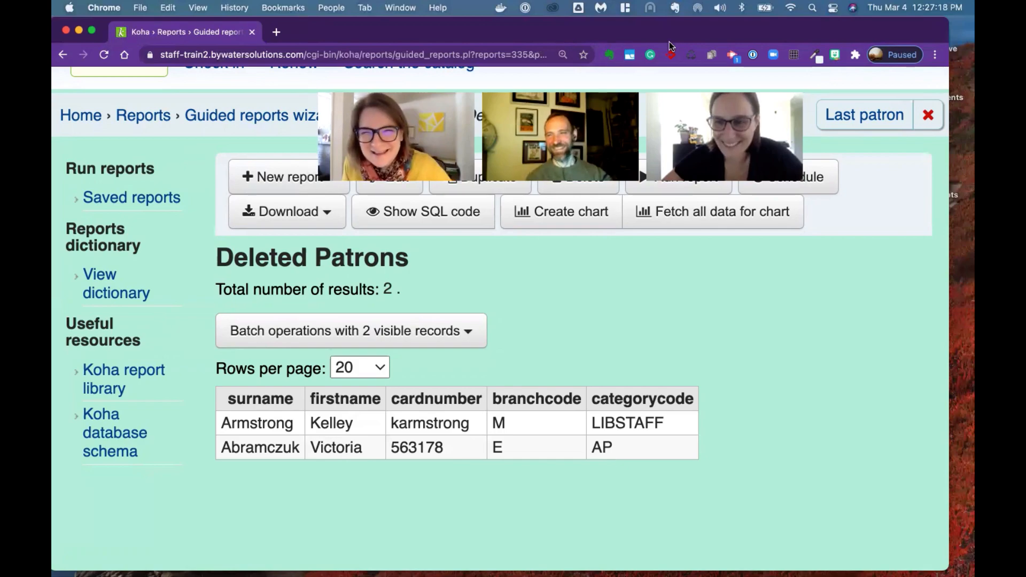